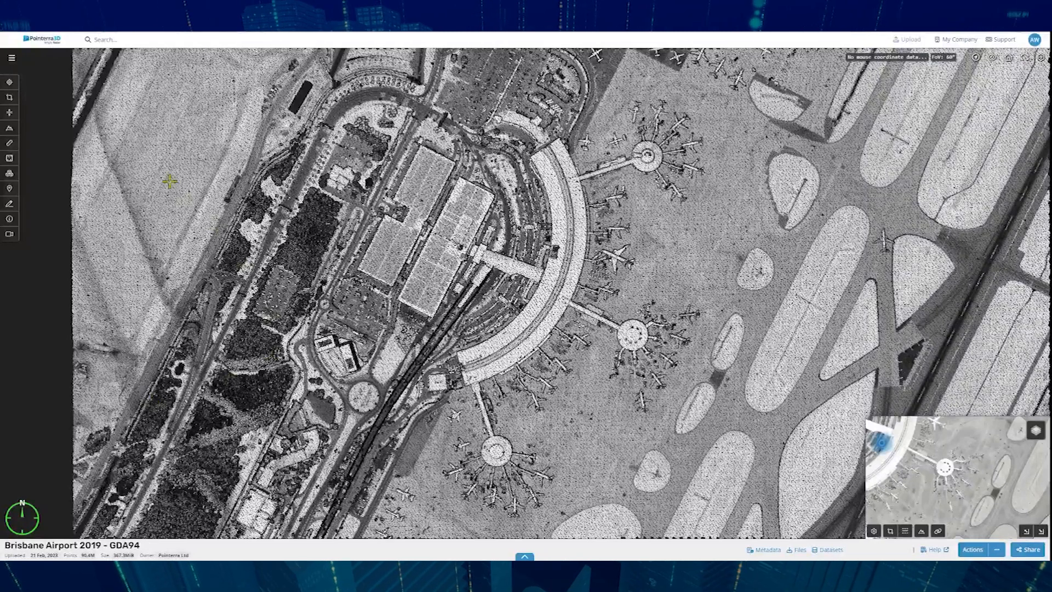
mouse_move(9, 127)
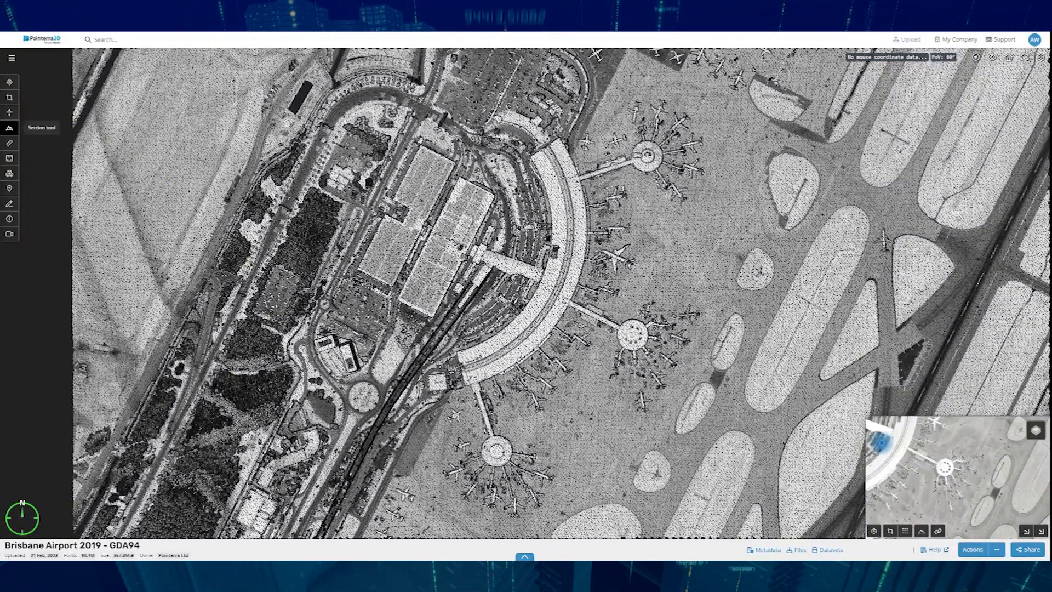
- Draw a section line across the parked aircraft apron with 40 m depth and view its profile
left_click(10, 127)
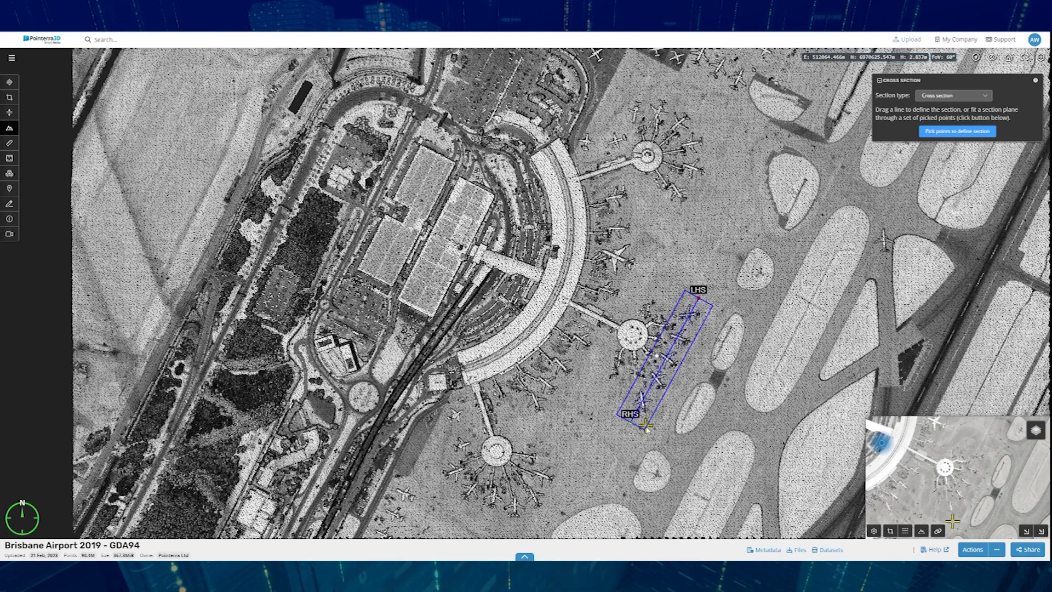
left_click(956, 130)
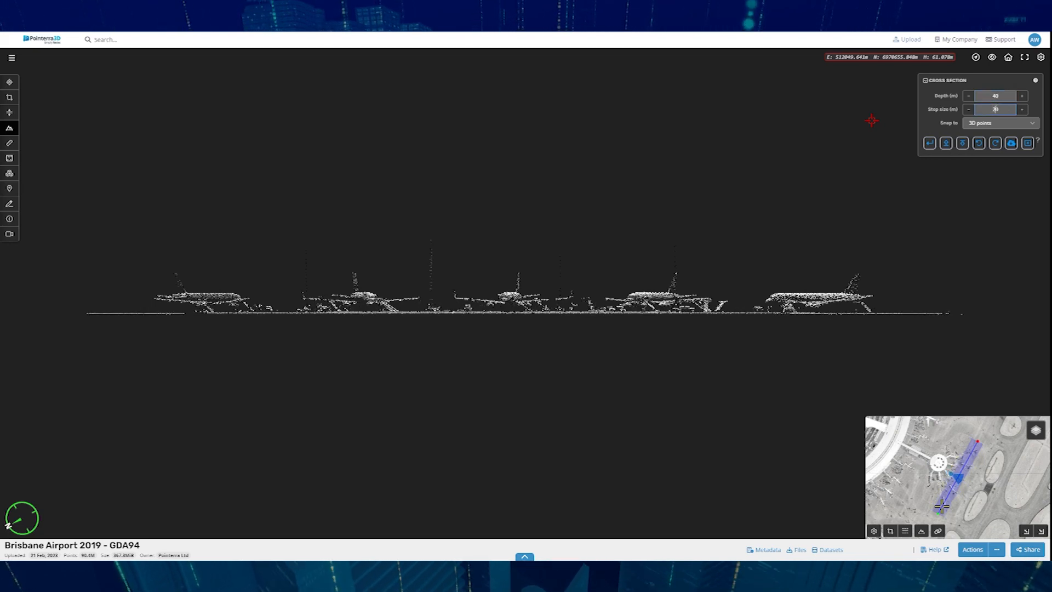
- Step the 20 m section plane forward along the aircraft row, then back to its original position
left_click(945, 143)
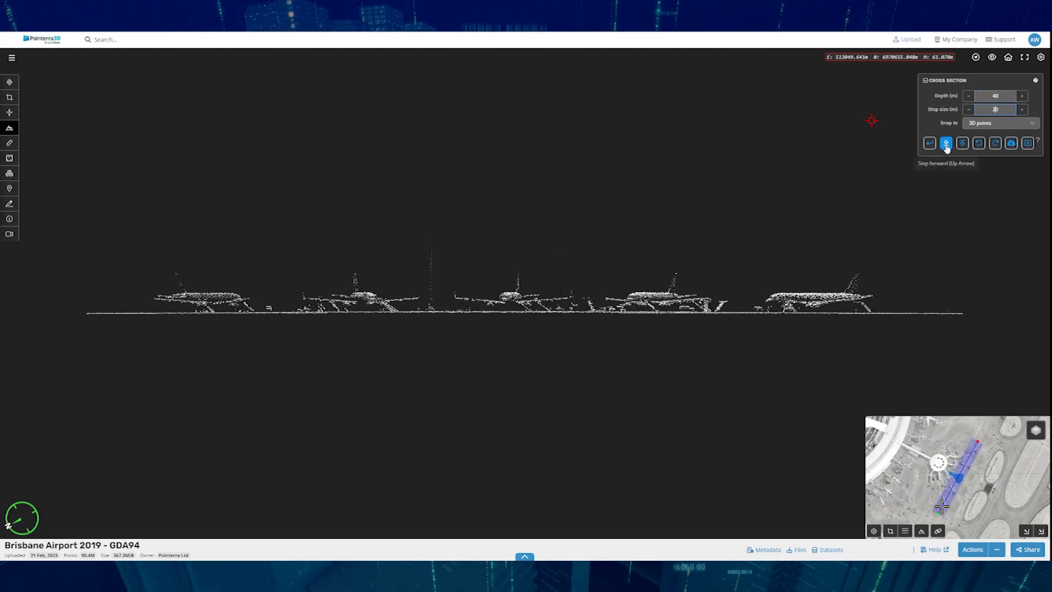
left_click(968, 109)
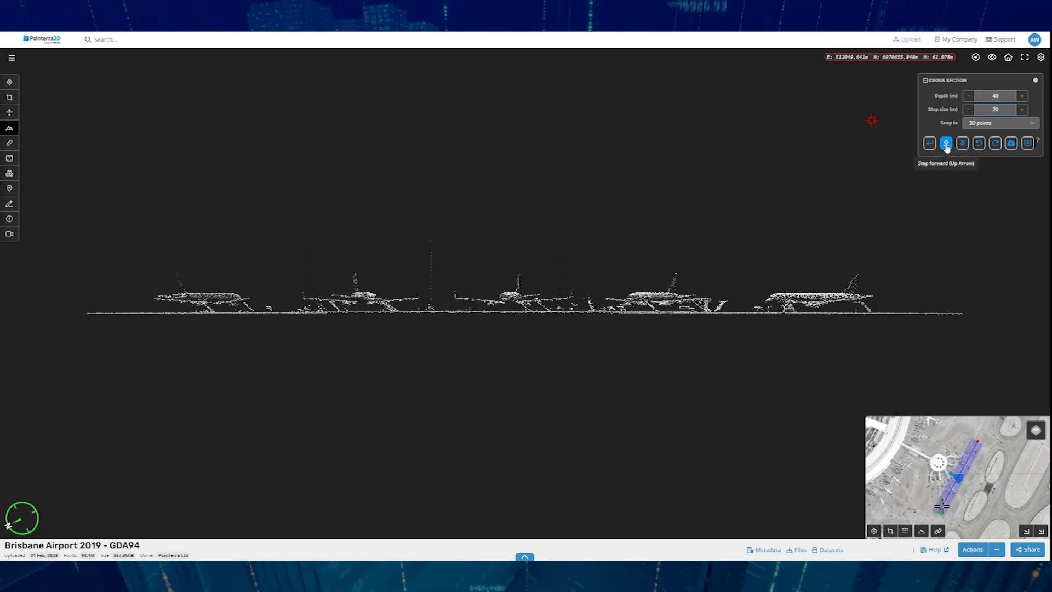
left_click(946, 142)
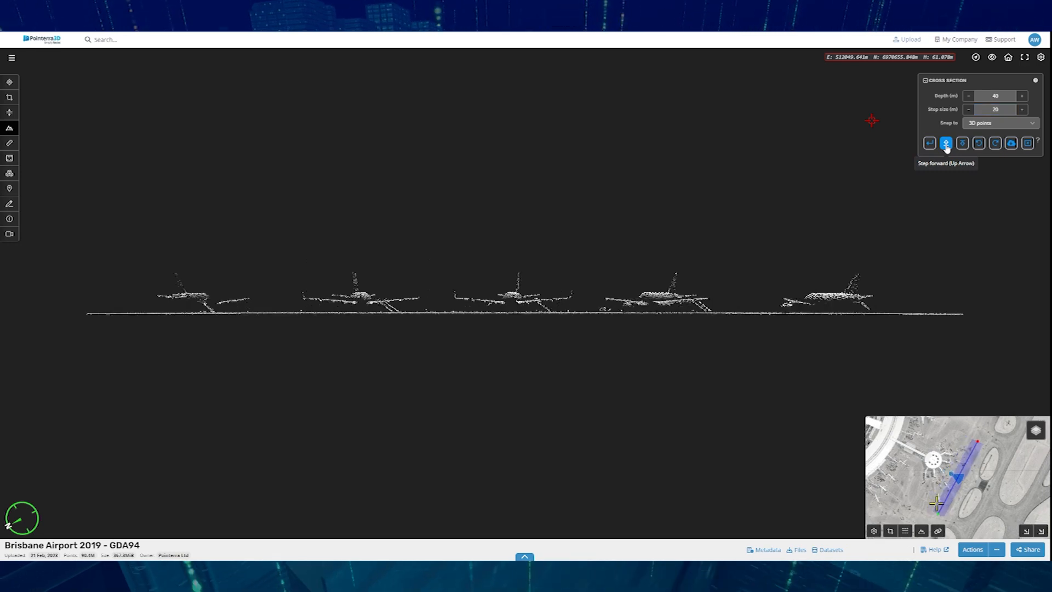
left_click(961, 143)
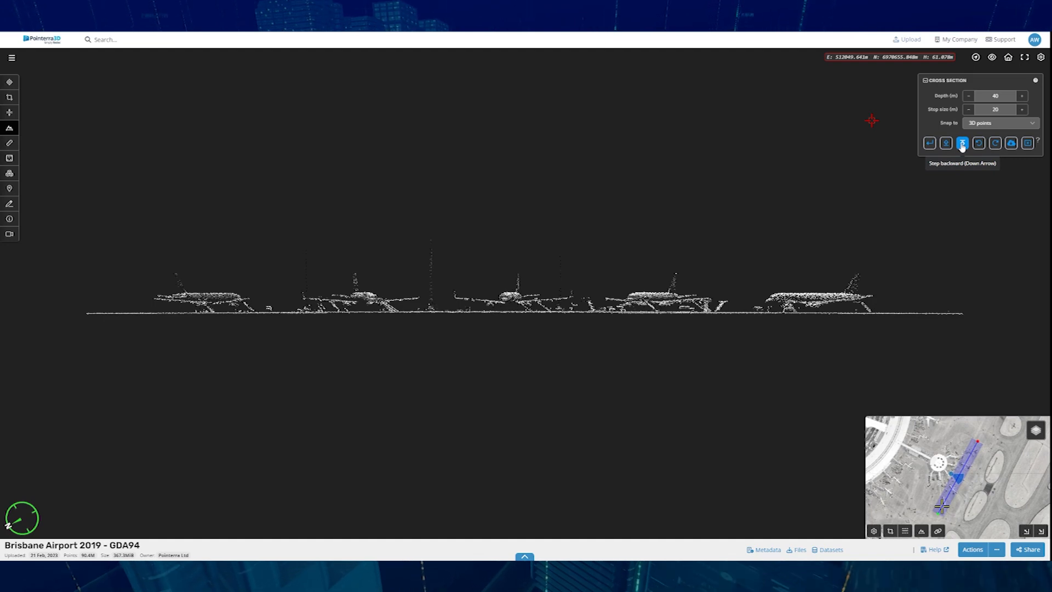
mouse_move(978, 142)
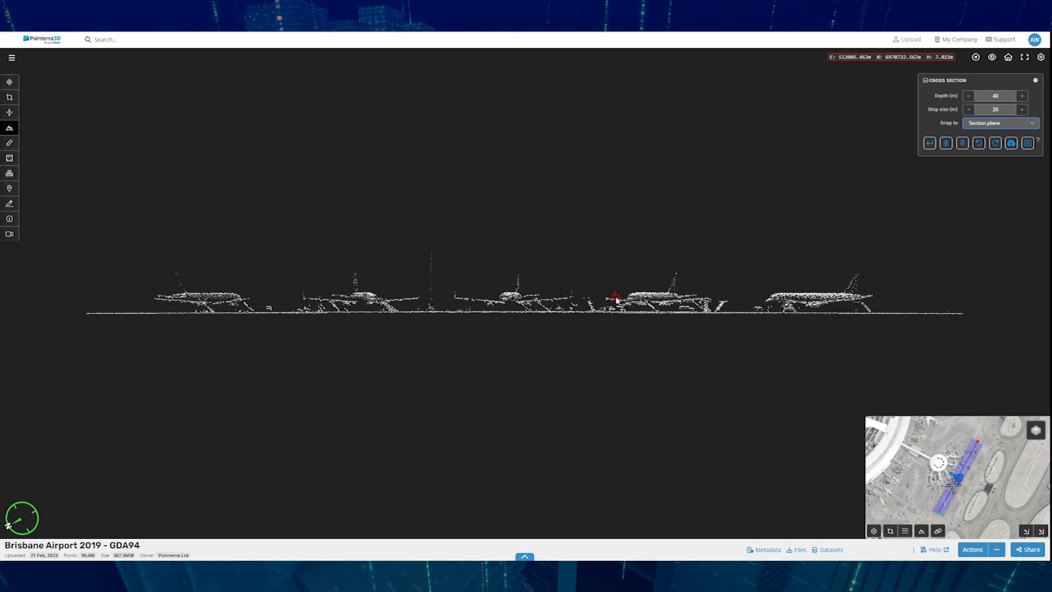
mouse_move(931, 143)
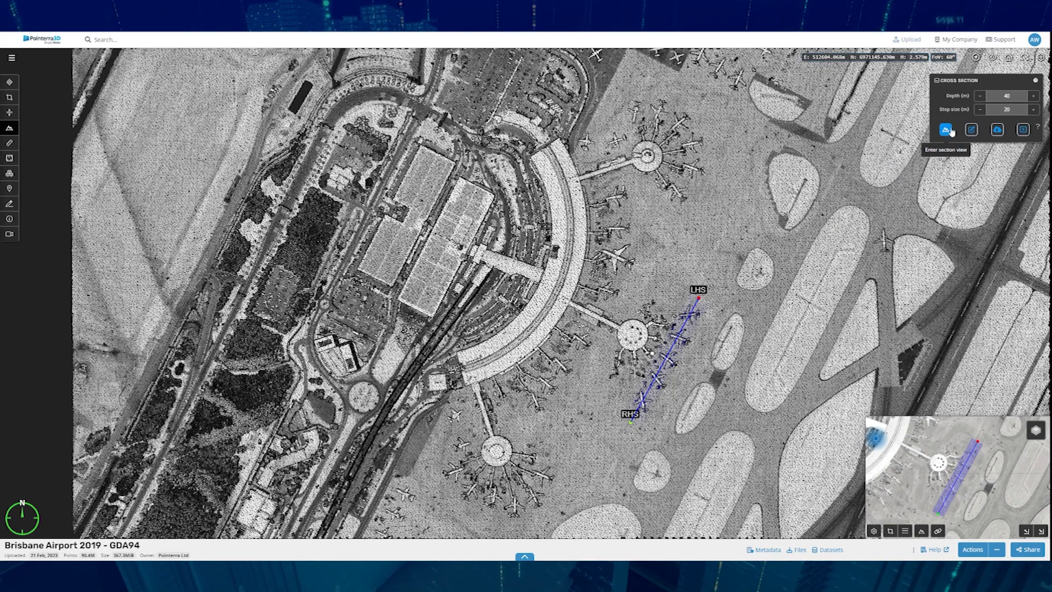
mouse_move(1022, 129)
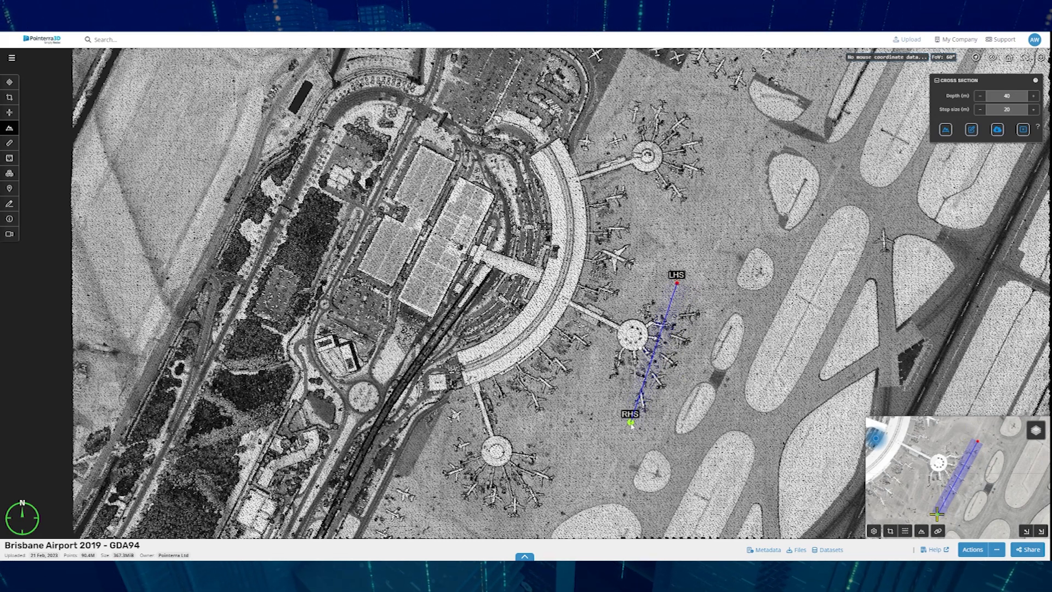
- Drag the section line's RHS end so it runs nearly north–south across the airport
left_click_drag(629, 423, 664, 428)
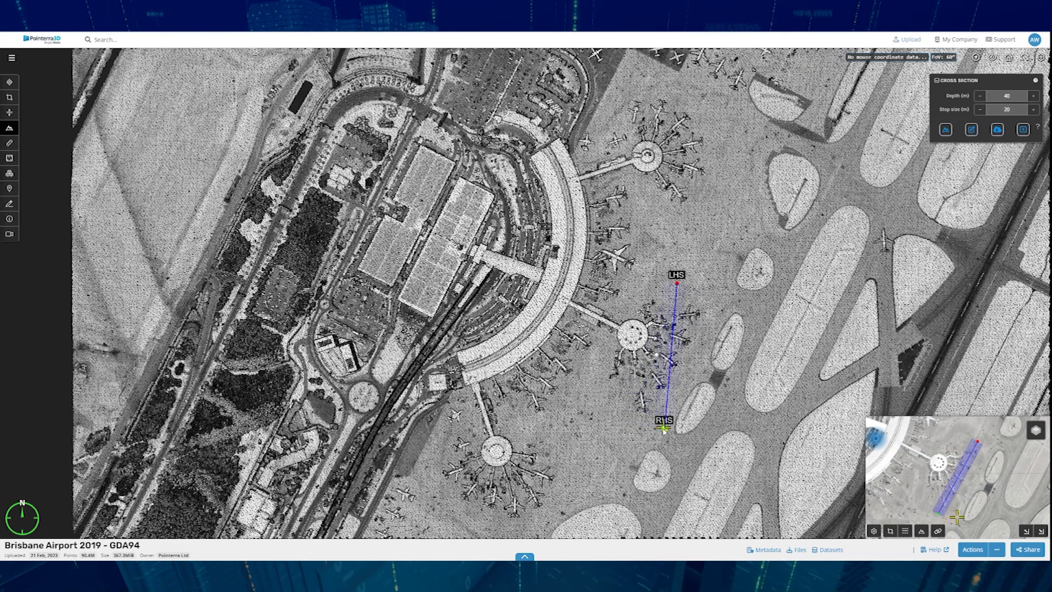